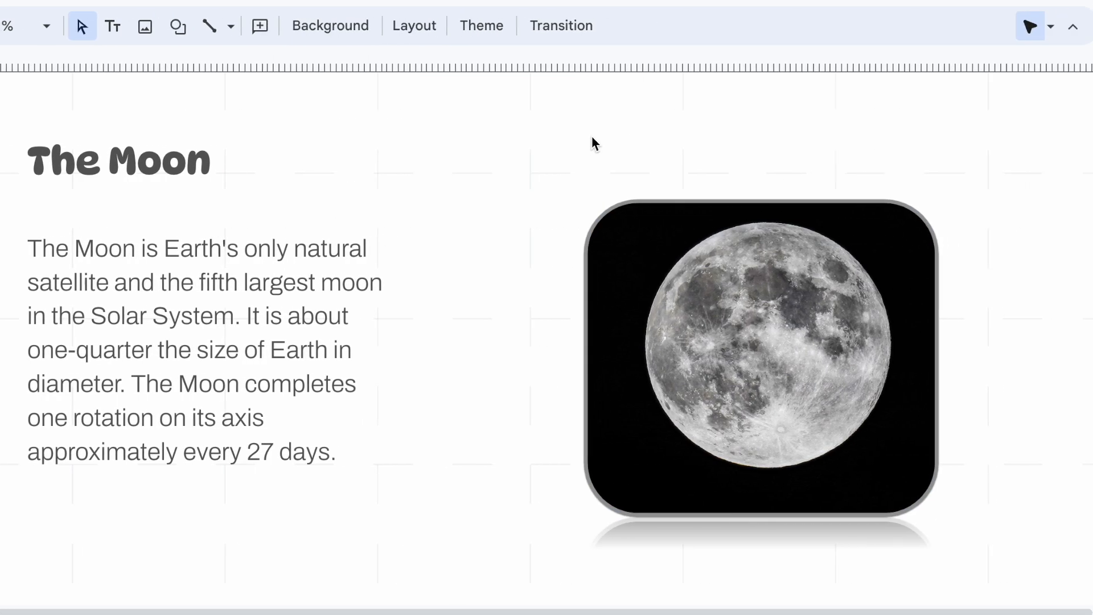
# - Give the solar system video a red outline and thicken the Gothic Support border
pyautogui.click(290, 39)
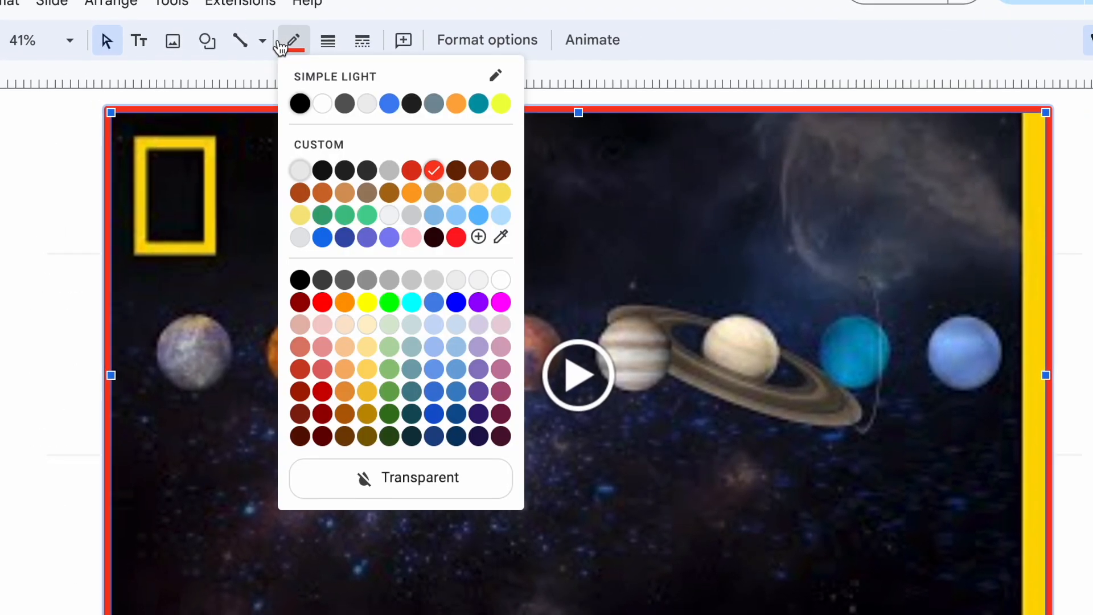
pyautogui.click(361, 54)
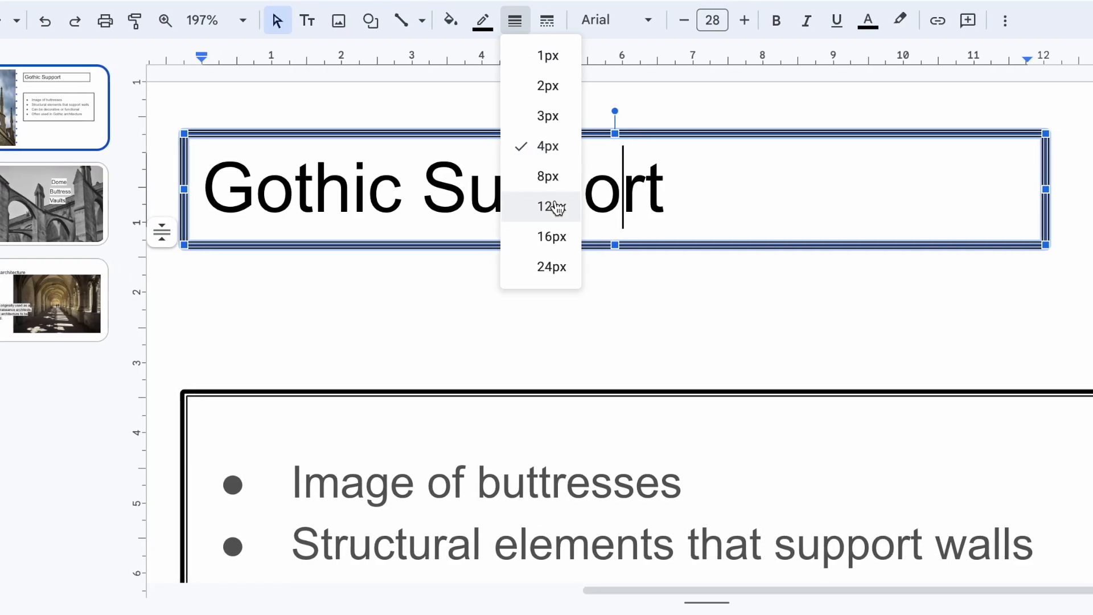
pyautogui.click(545, 206)
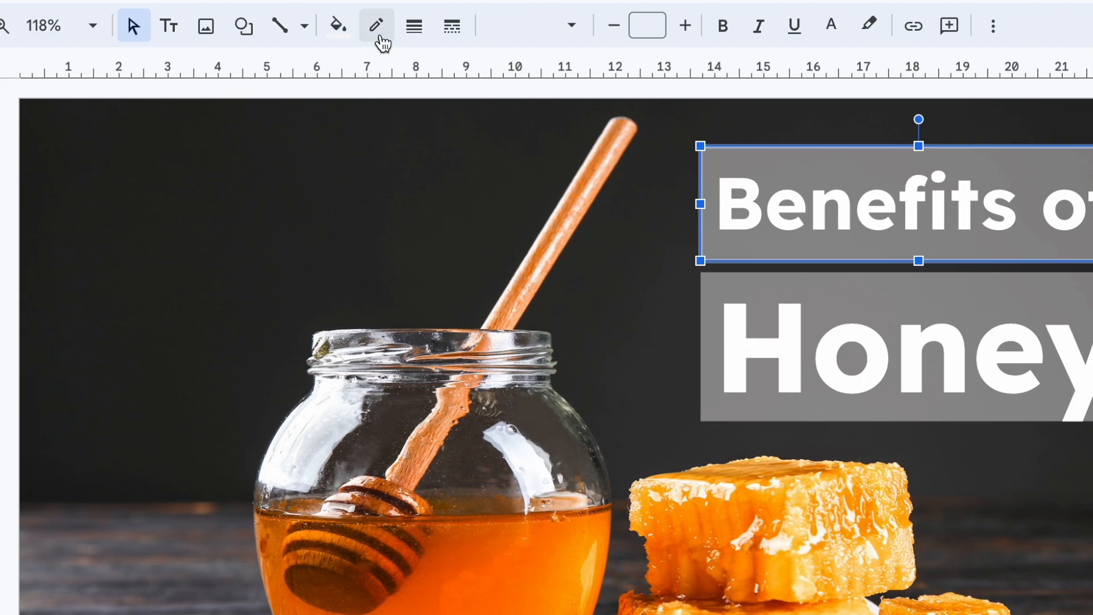
pyautogui.moveTo(414, 27)
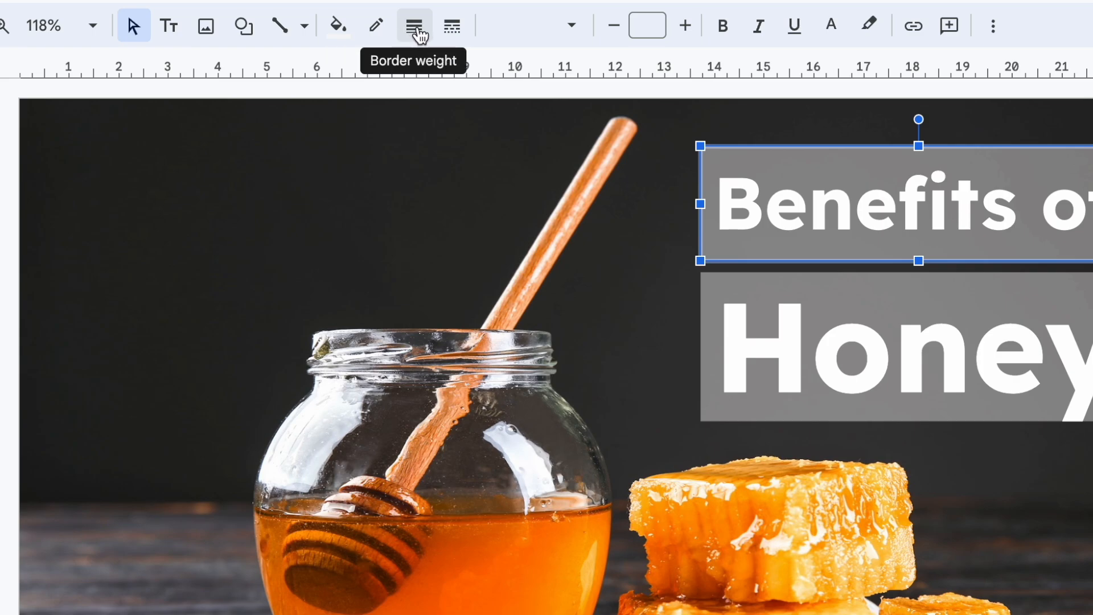
pyautogui.moveTo(452, 26)
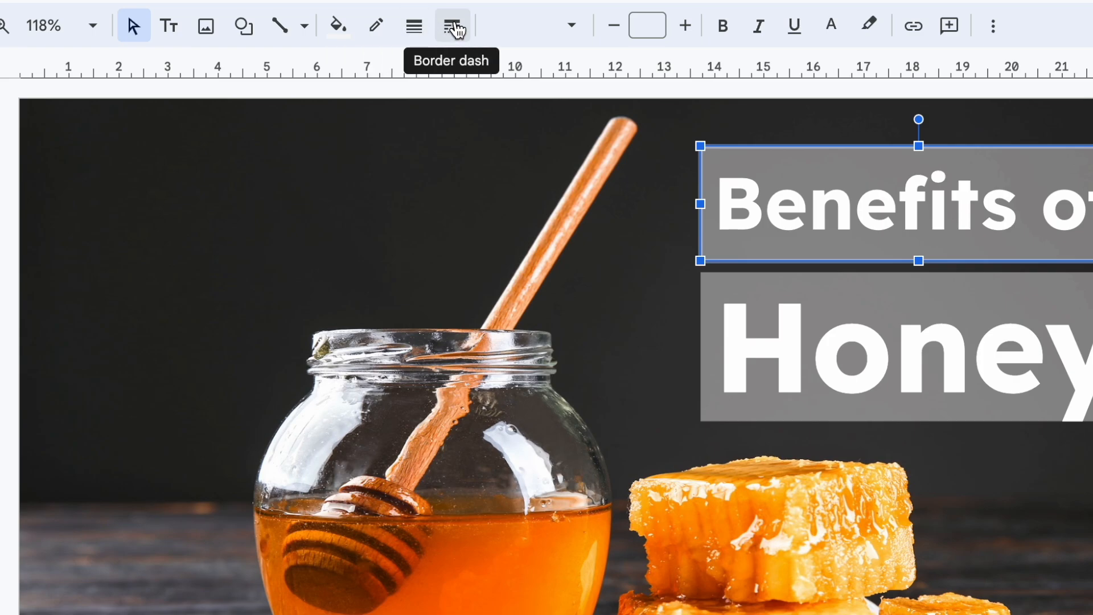
# - Set the title box outline to black and choose a thin border weight
pyautogui.click(374, 26)
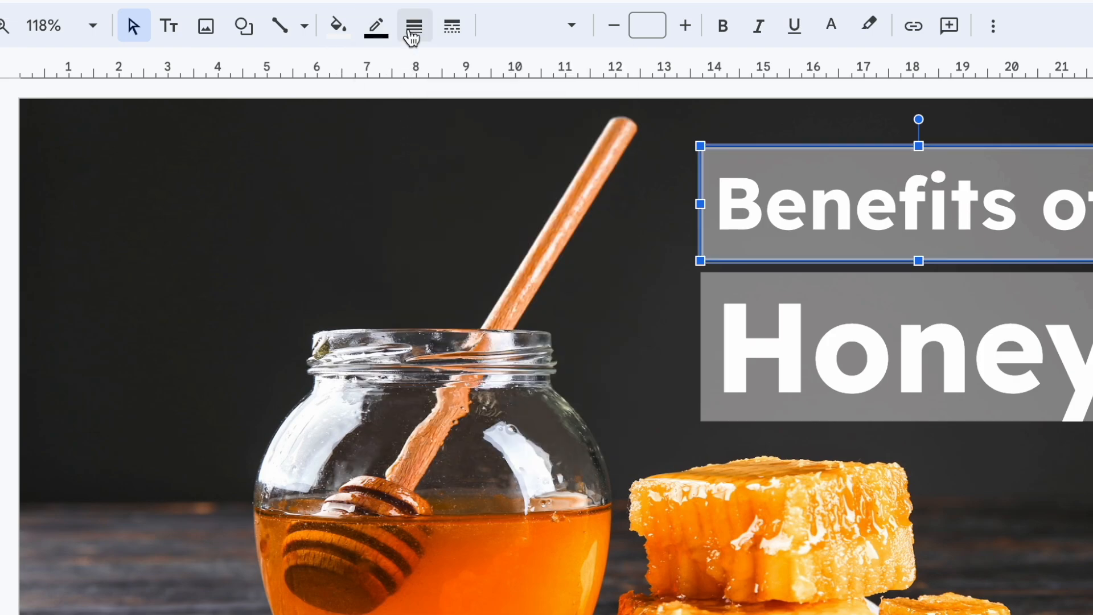
pyautogui.click(415, 26)
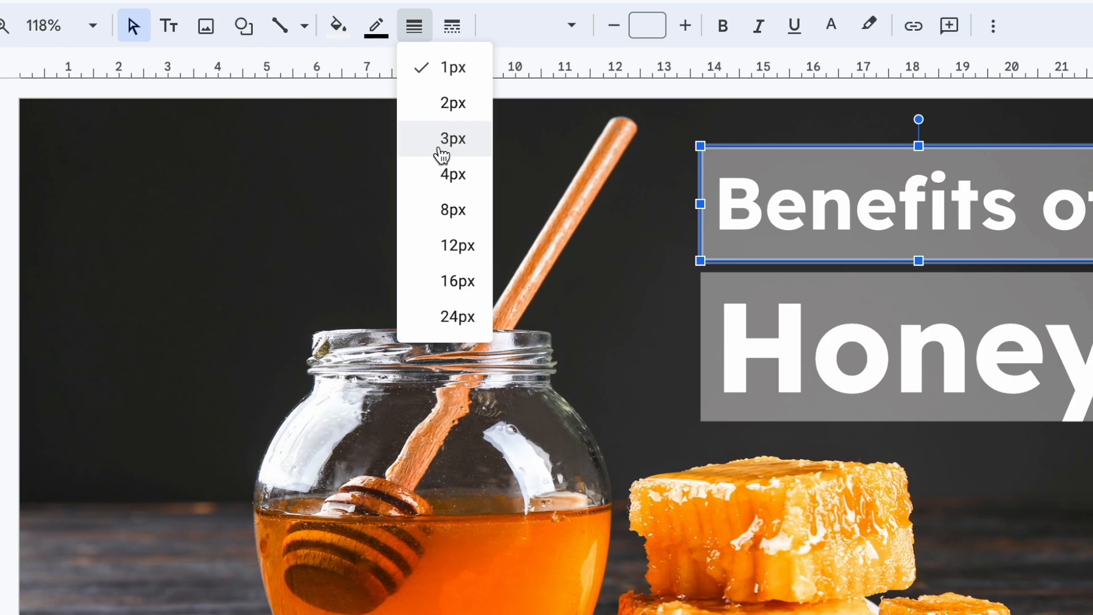
pyautogui.click(452, 26)
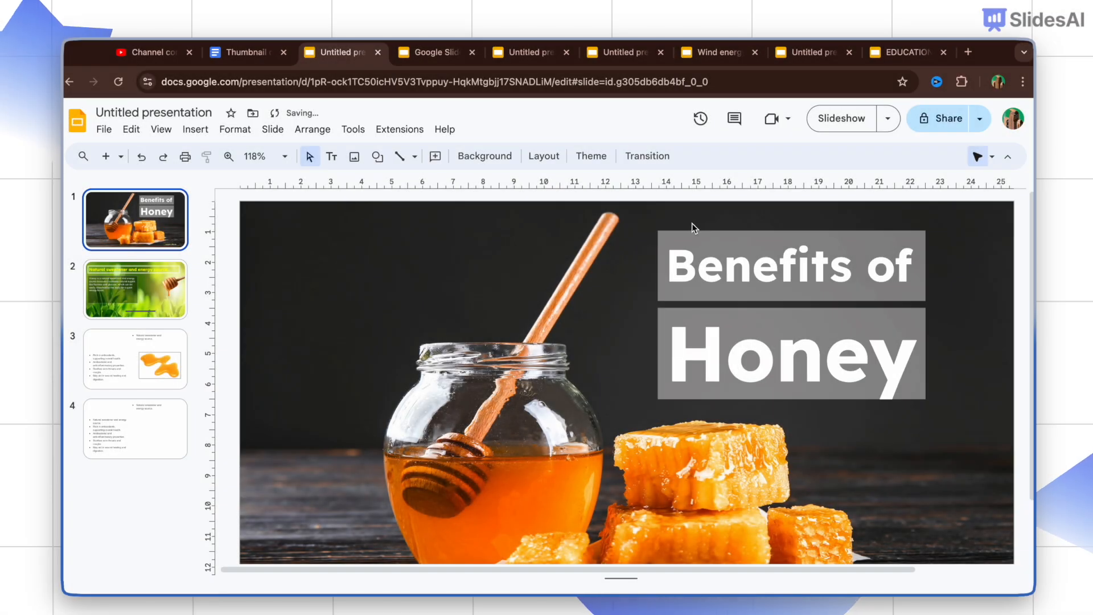
# - Select the Benefits of title box, then the blue rectangle on the Gothic presentation's slide 2
pyautogui.click(791, 265)
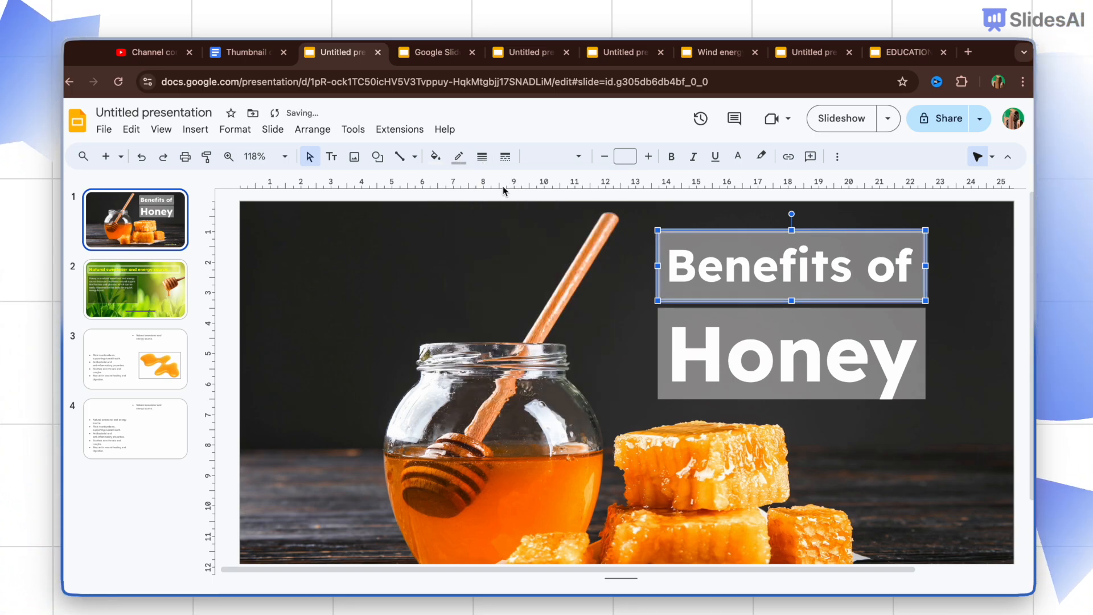
pyautogui.click(504, 156)
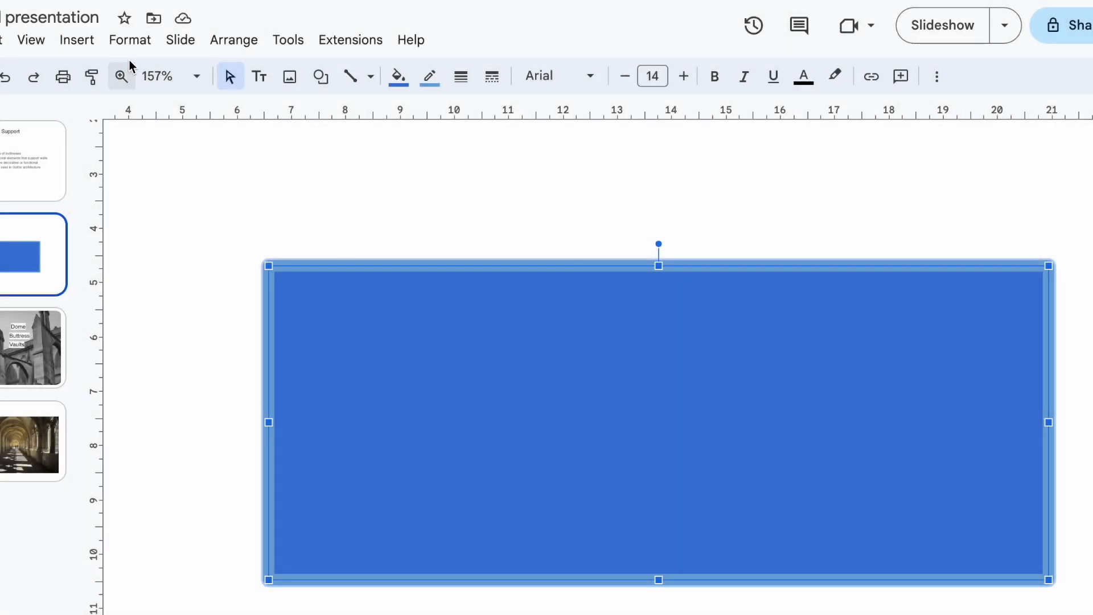
# - Apply Round, then Mitre, then Bevel joins to the rectangle's border corners via Border decorations
pyautogui.click(130, 39)
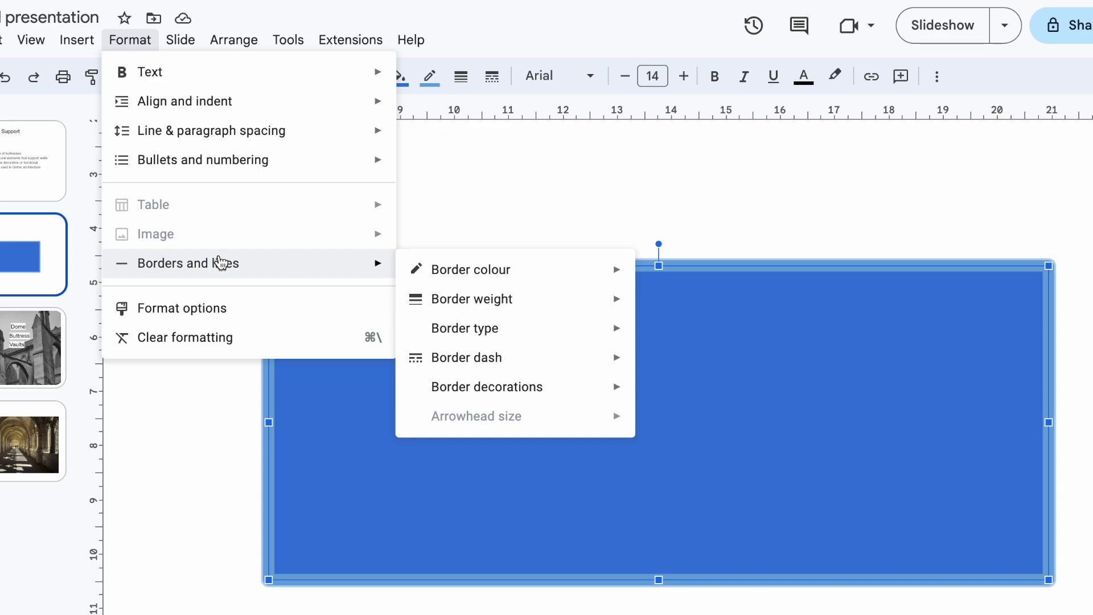
pyautogui.moveTo(473, 298)
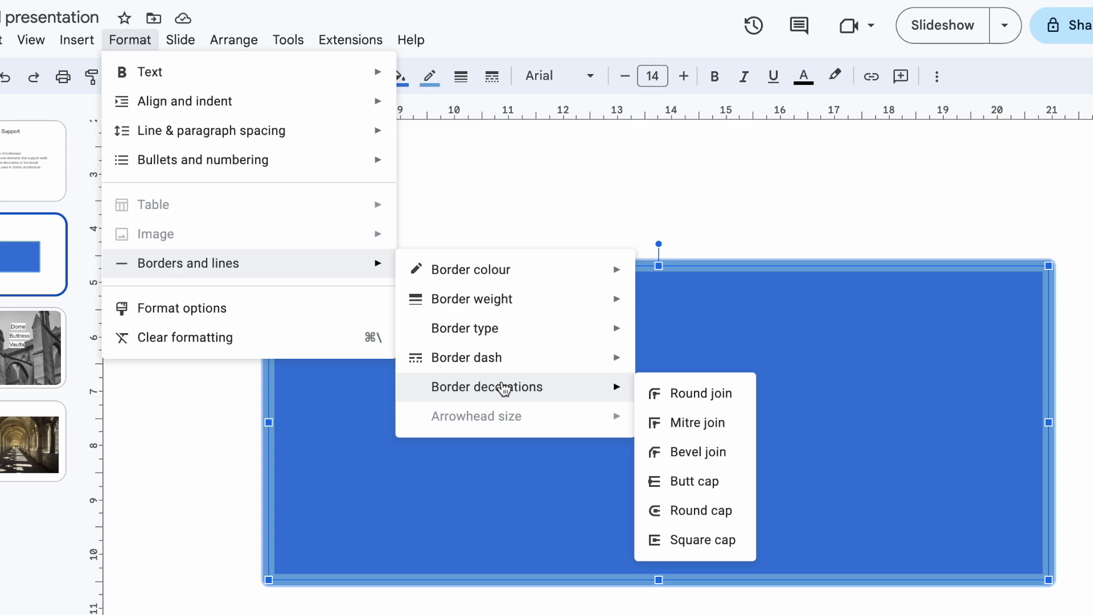
pyautogui.moveTo(511, 389)
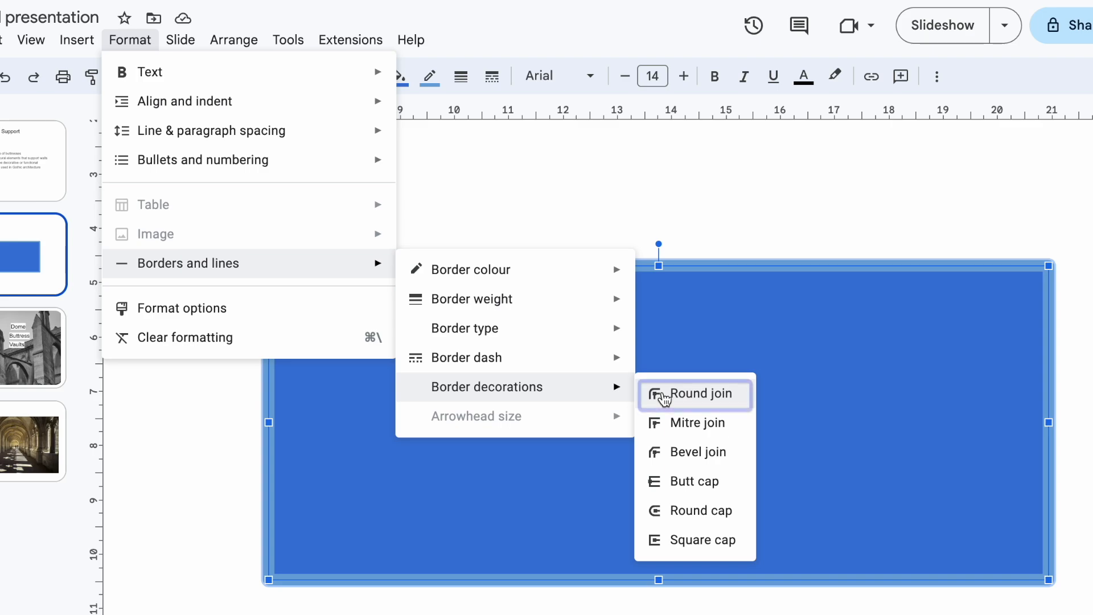
pyautogui.moveTo(693, 423)
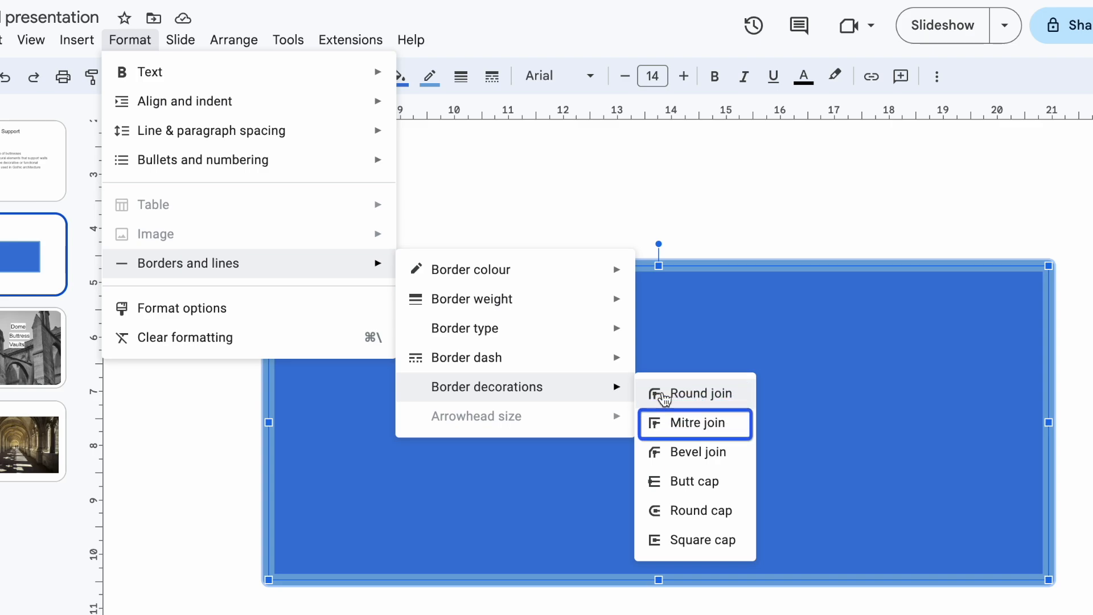
pyautogui.moveTo(695, 452)
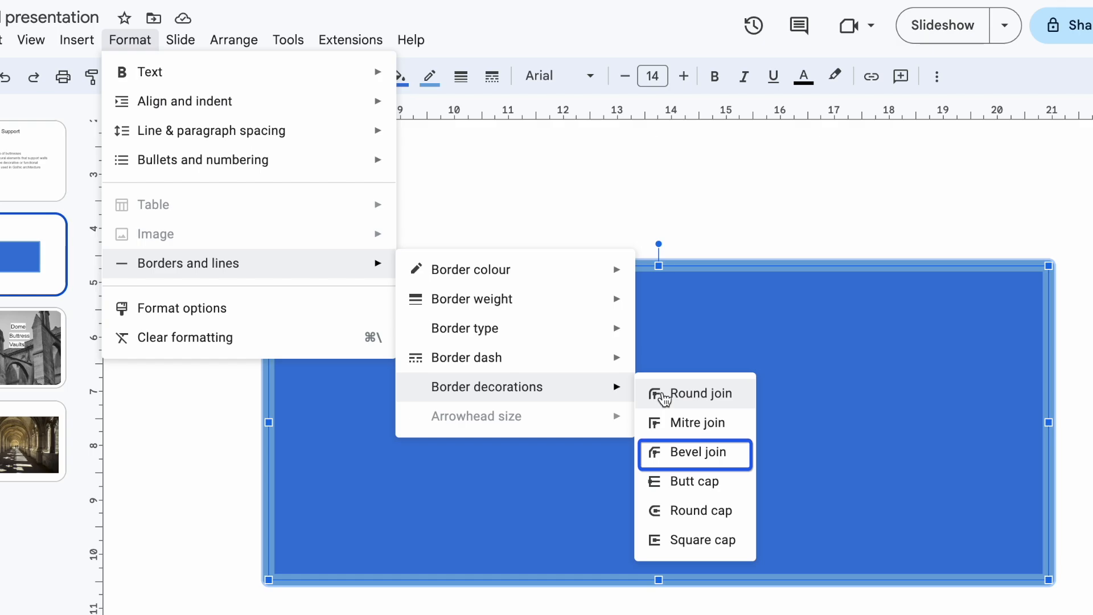
pyautogui.moveTo(694, 538)
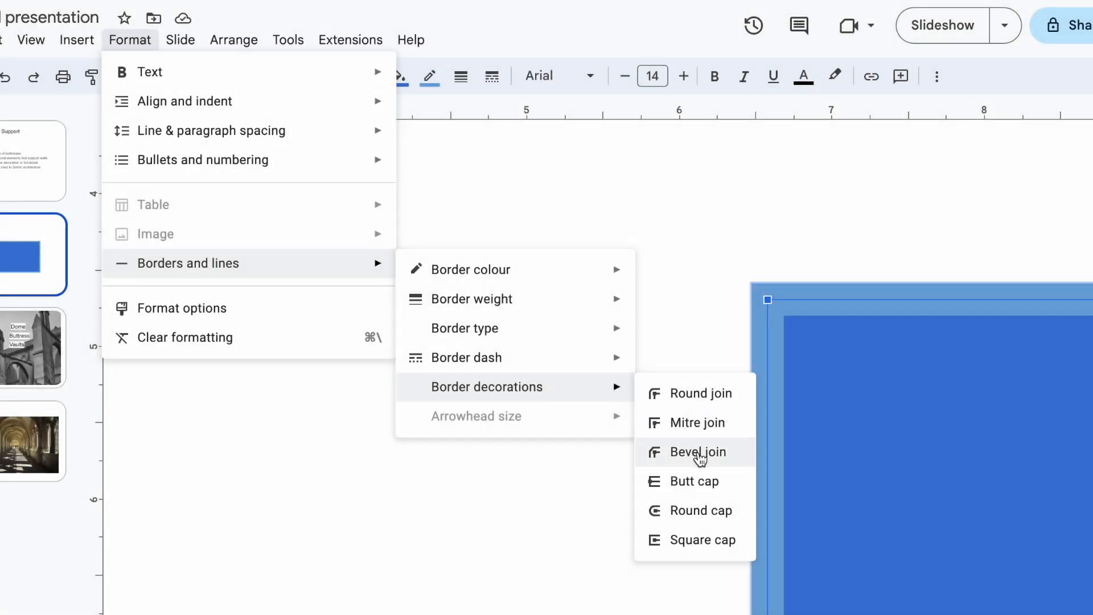
pyautogui.moveTo(691, 403)
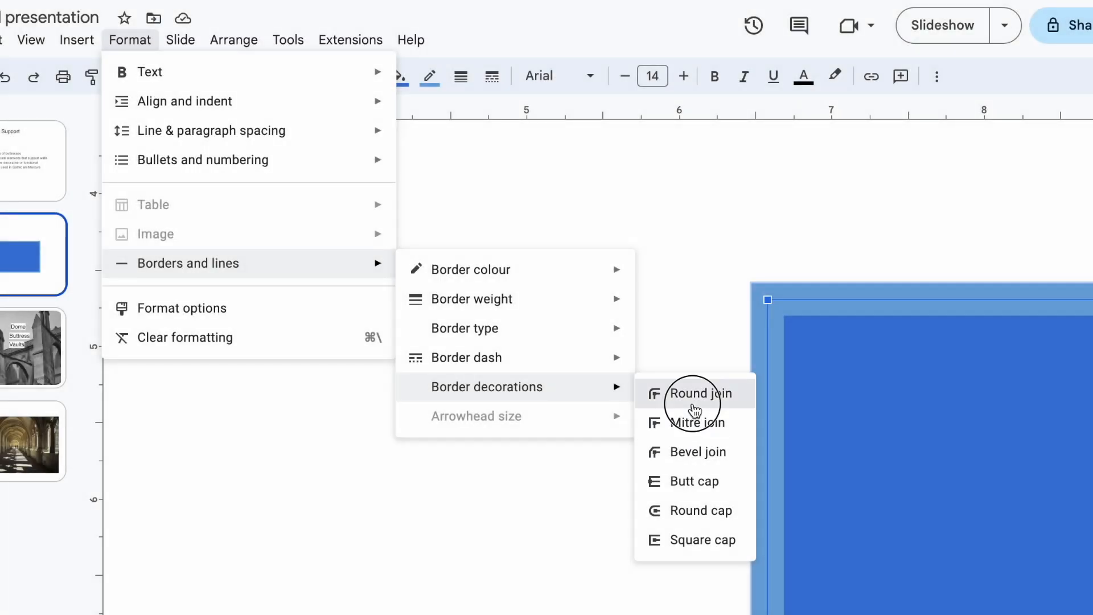
pyautogui.click(694, 392)
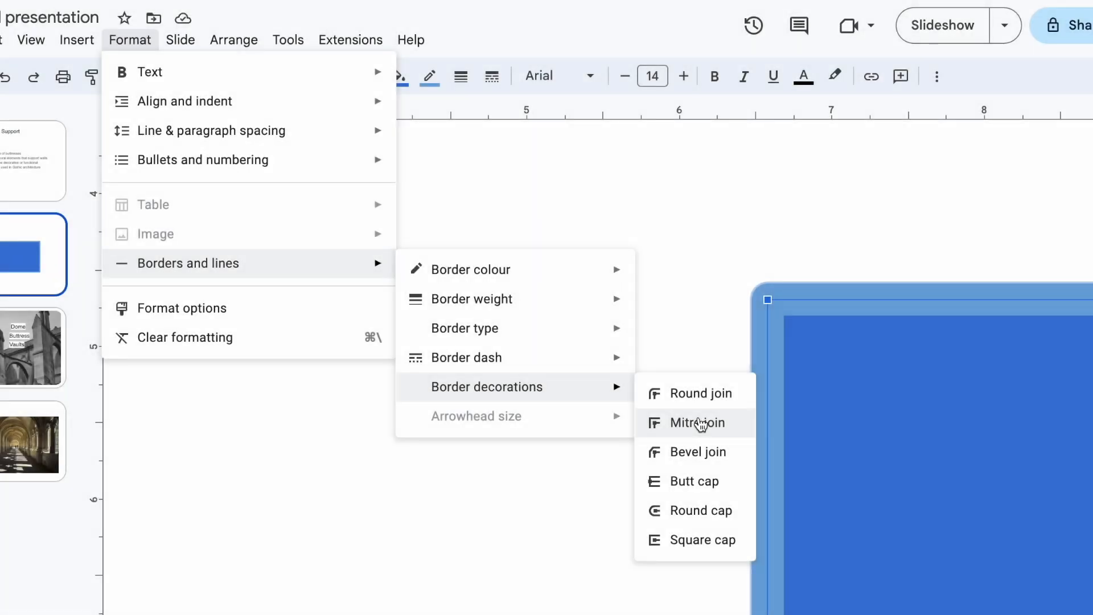
pyautogui.click(697, 423)
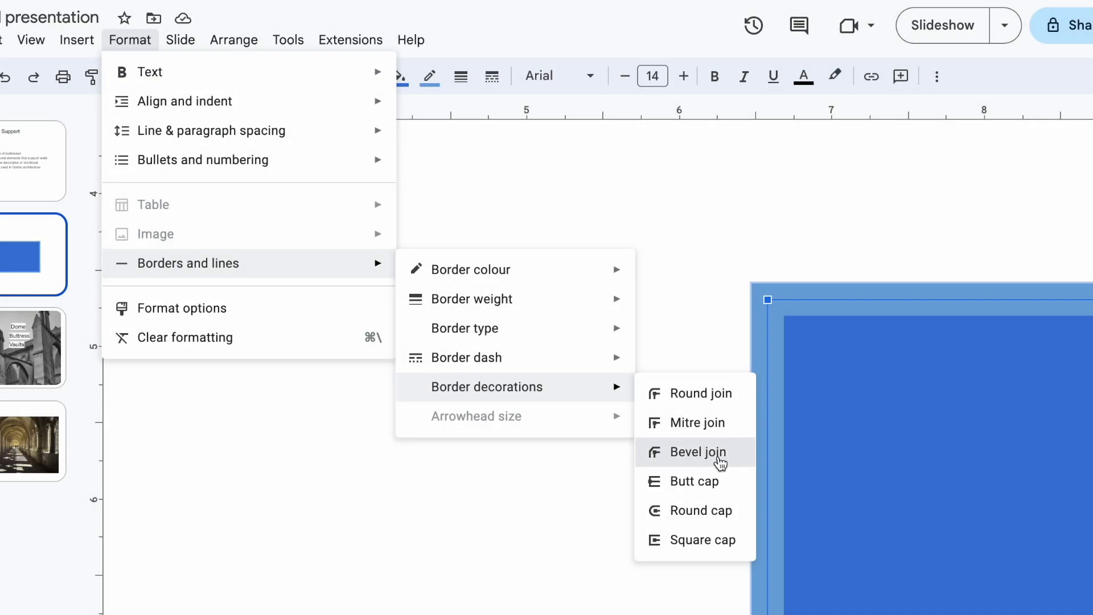
pyautogui.click(693, 452)
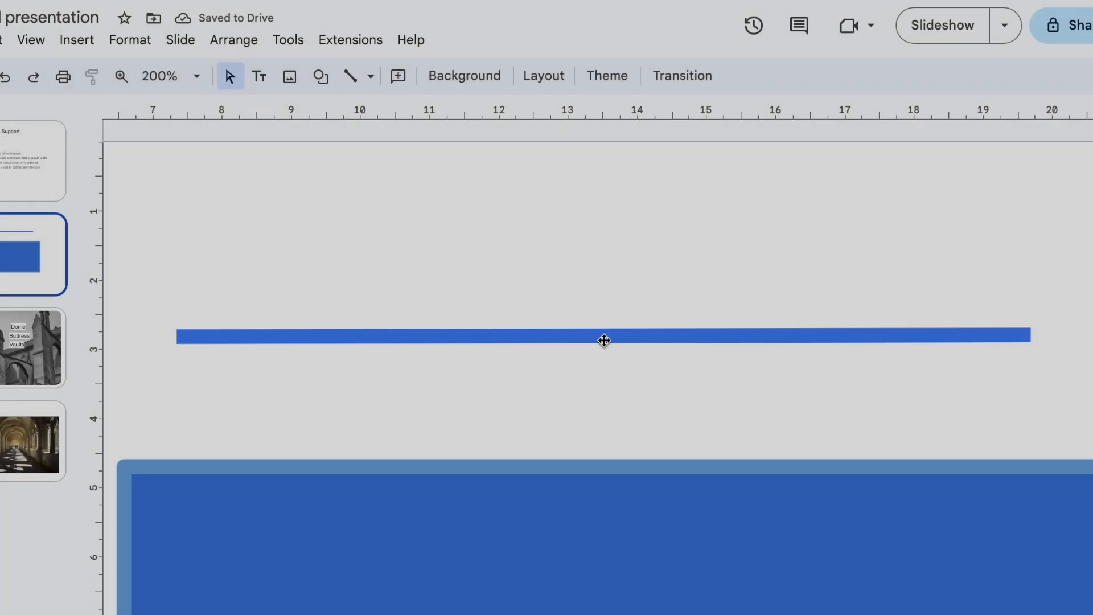
# - Apply Butt, then Round, then Square caps to the thick blue line's ends via Line decorations
pyautogui.click(604, 337)
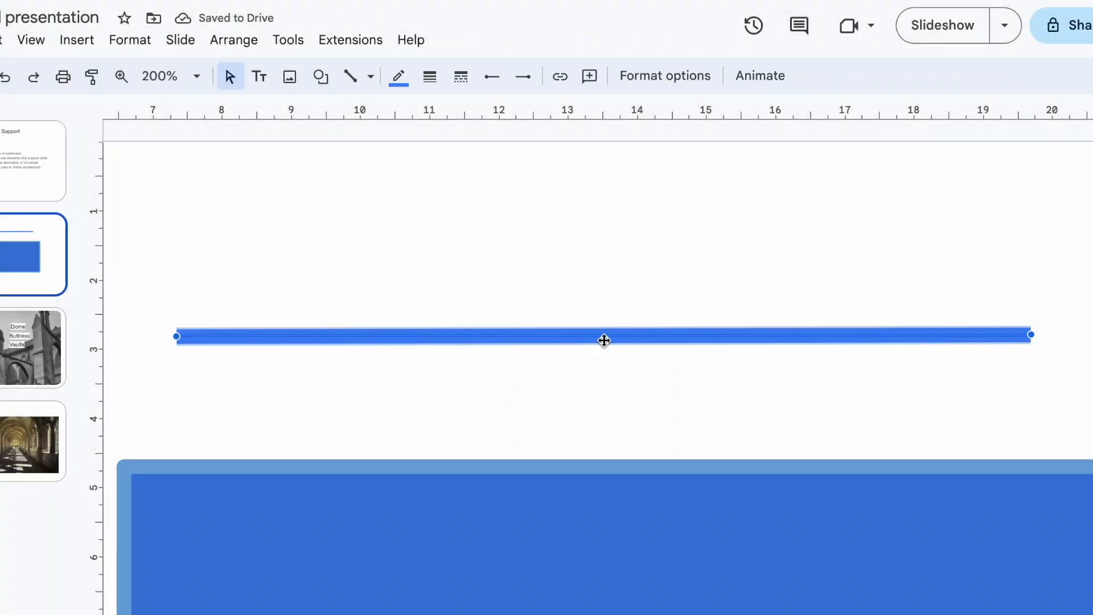
pyautogui.click(130, 39)
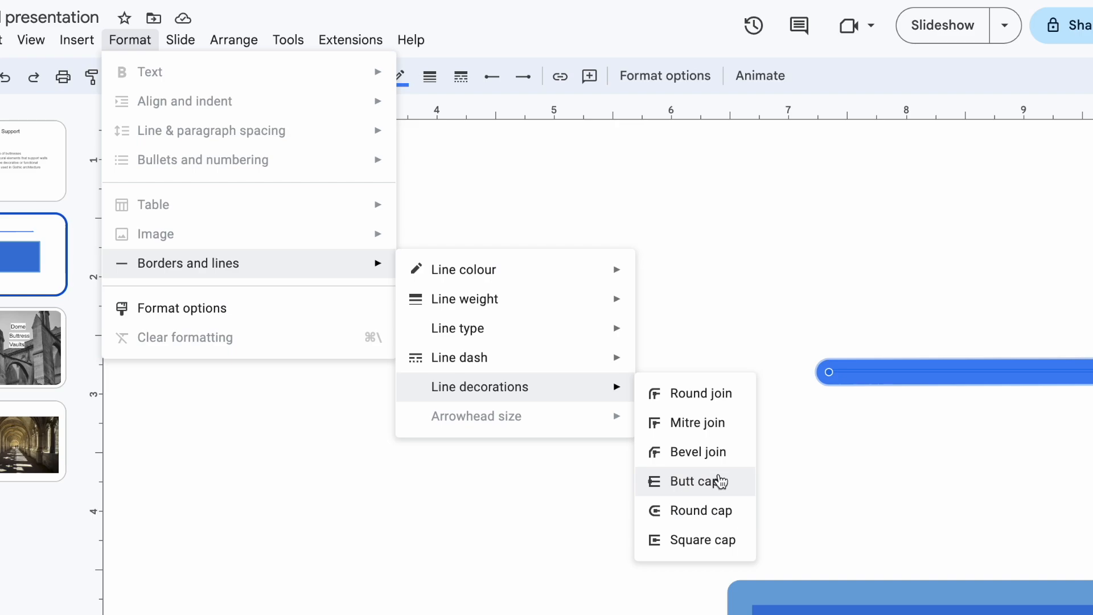
pyautogui.click(697, 480)
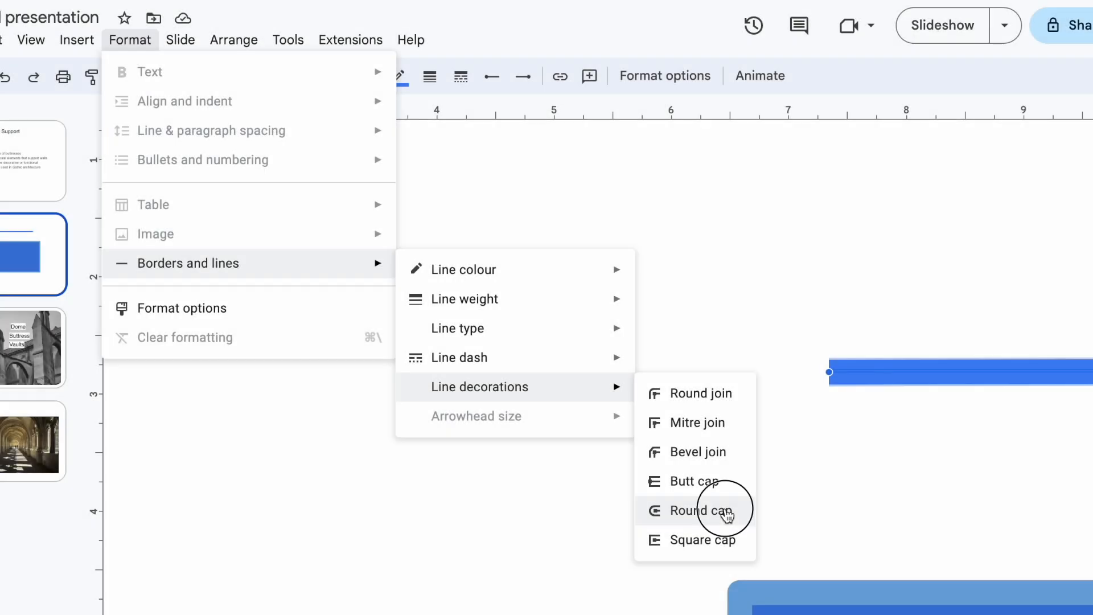
pyautogui.click(699, 510)
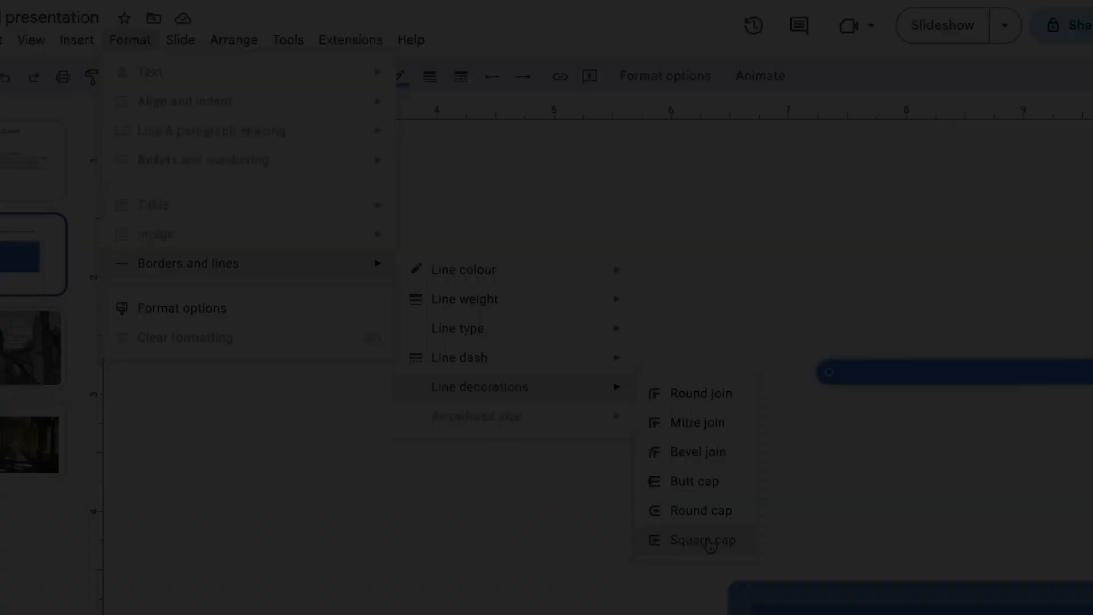
pyautogui.click(697, 539)
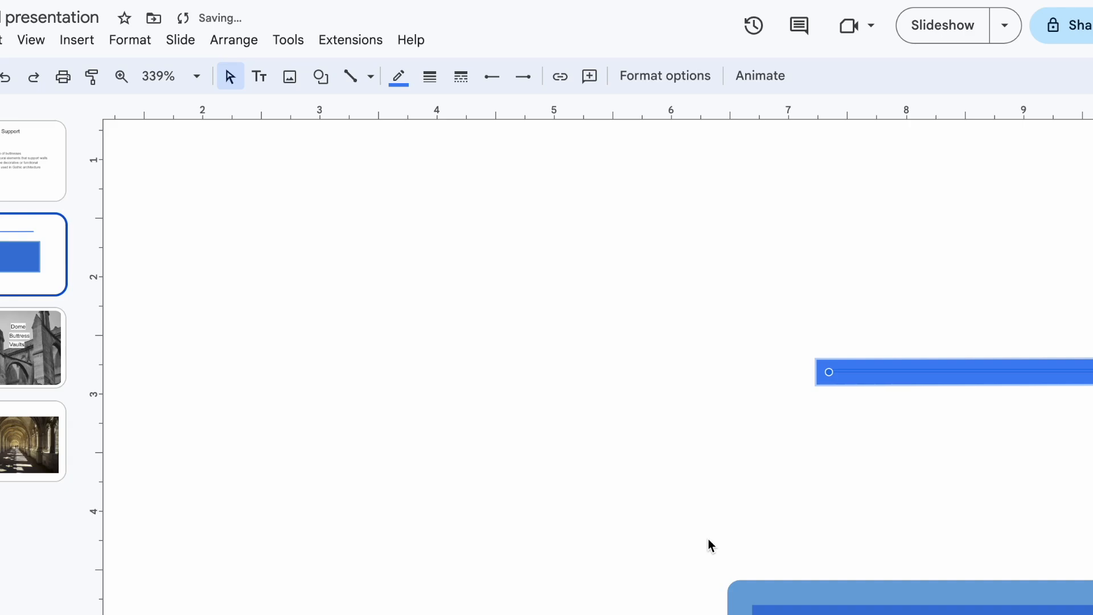
# - On the yellow stars slide, set the large star's border type to Triple
pyautogui.click(231, 42)
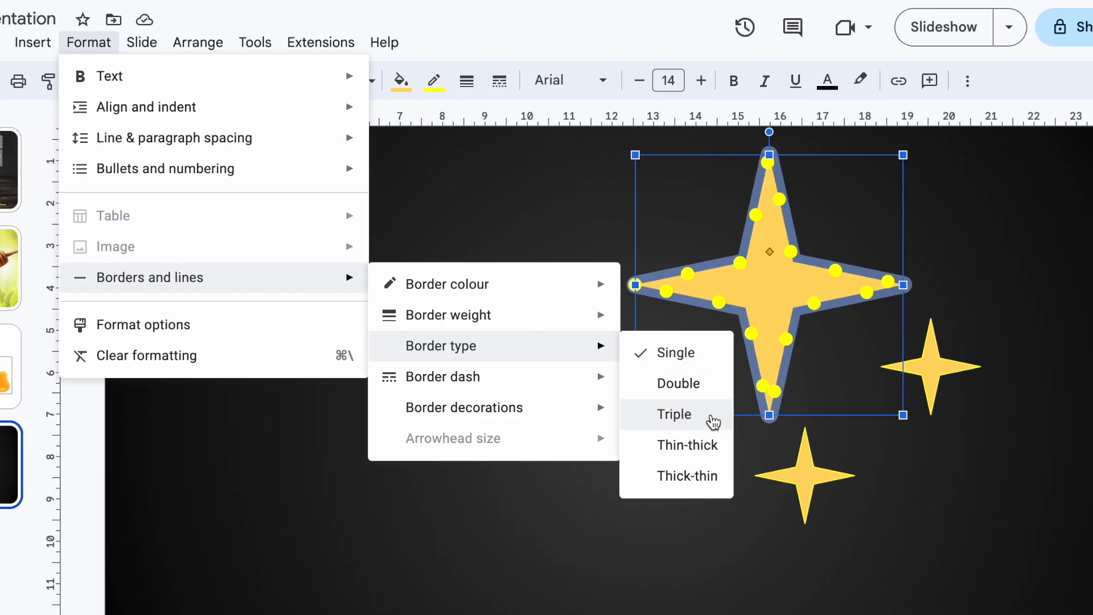
pyautogui.click(672, 414)
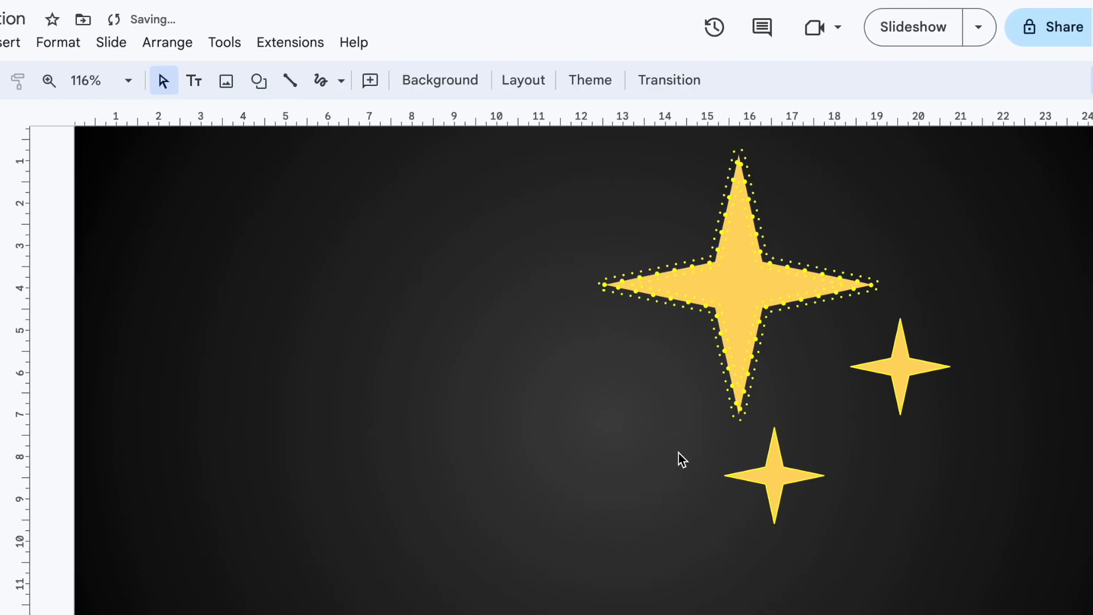
# - Adjust the title box's border weight and deselect it to view the double-line border
pyautogui.click(58, 42)
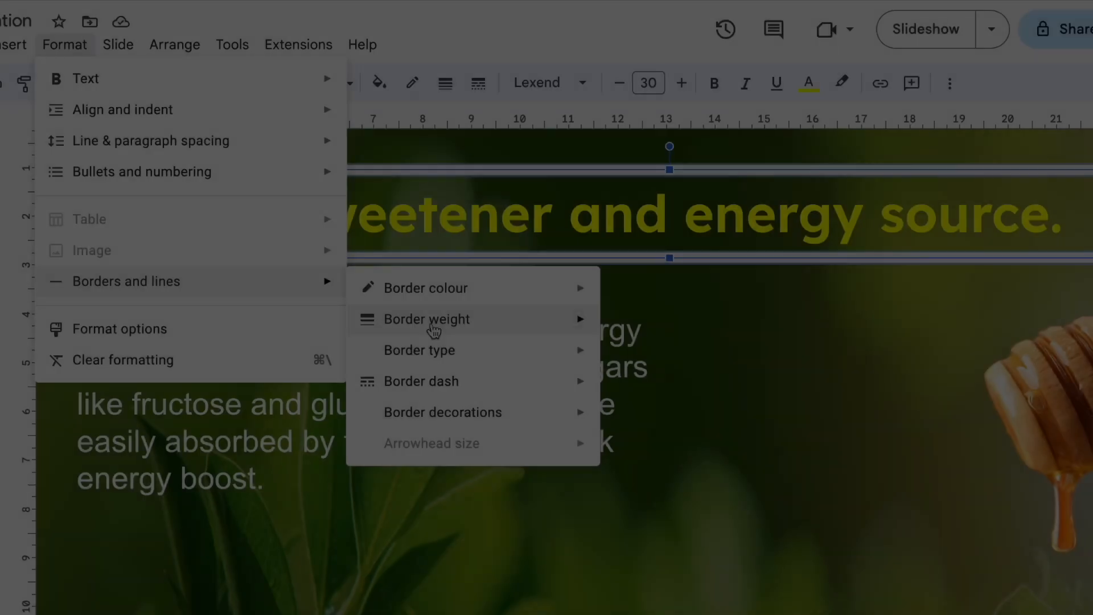
pyautogui.moveTo(420, 350)
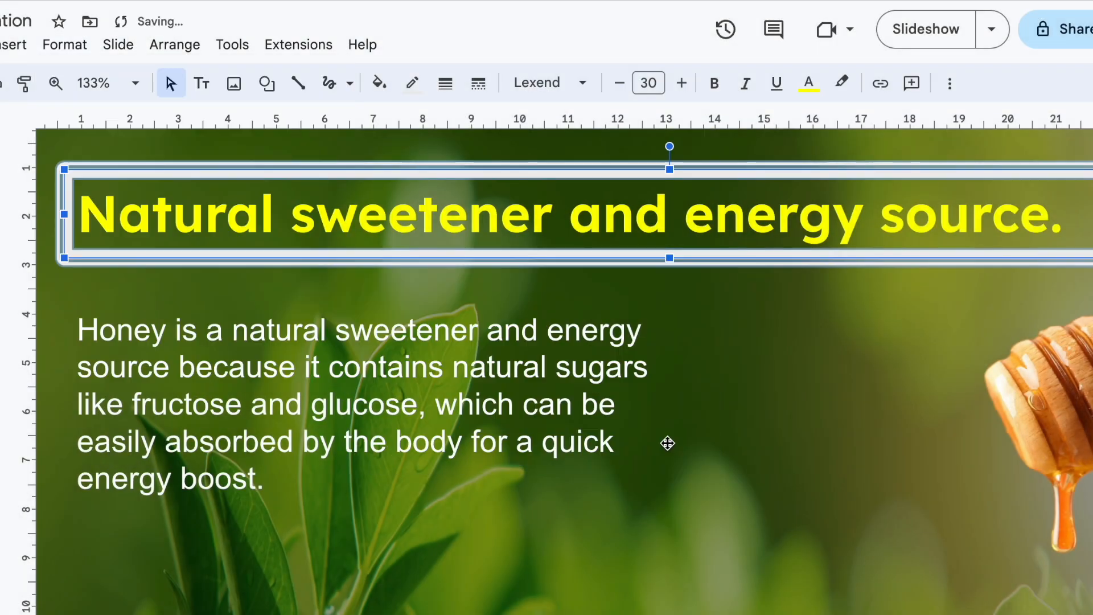
pyautogui.click(704, 360)
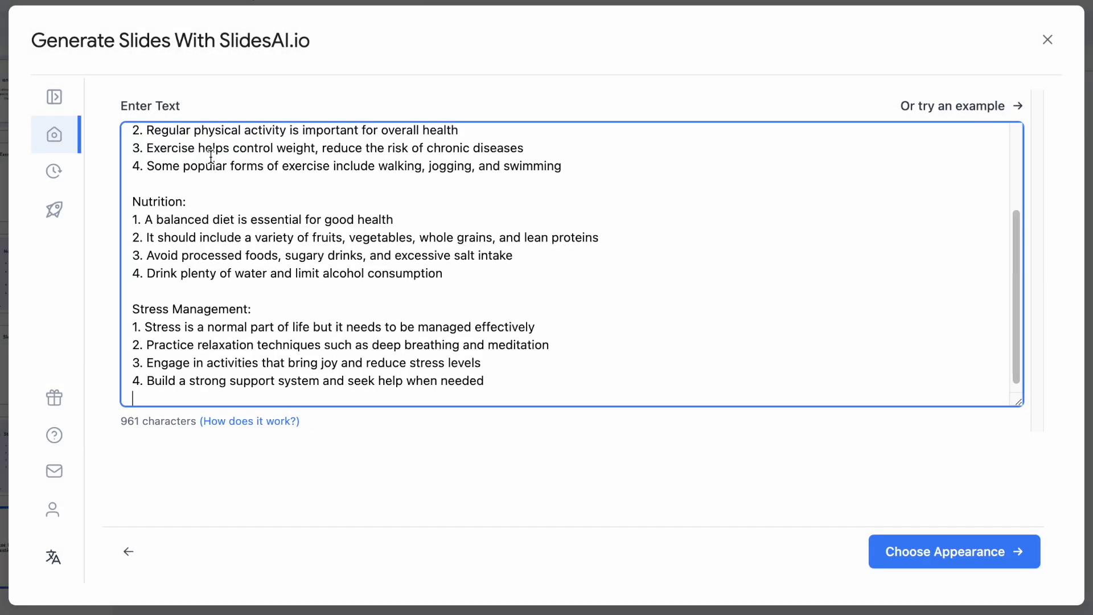
# - Move to Choose Appearance, pick Sunny Scribbles and create the slides from the health notes
pyautogui.scroll(3)
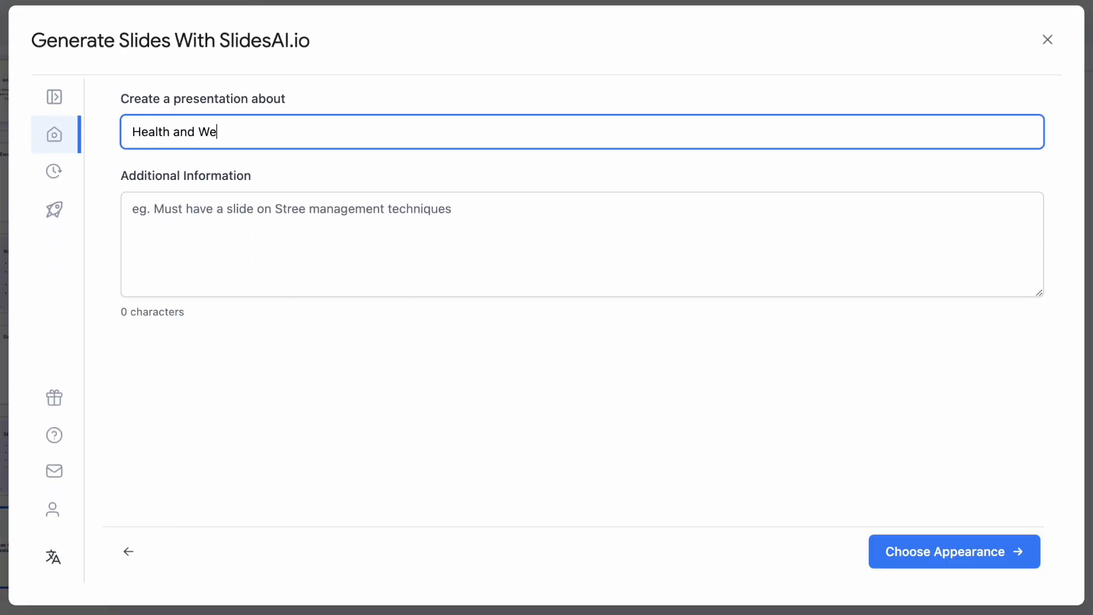
pyautogui.click(953, 551)
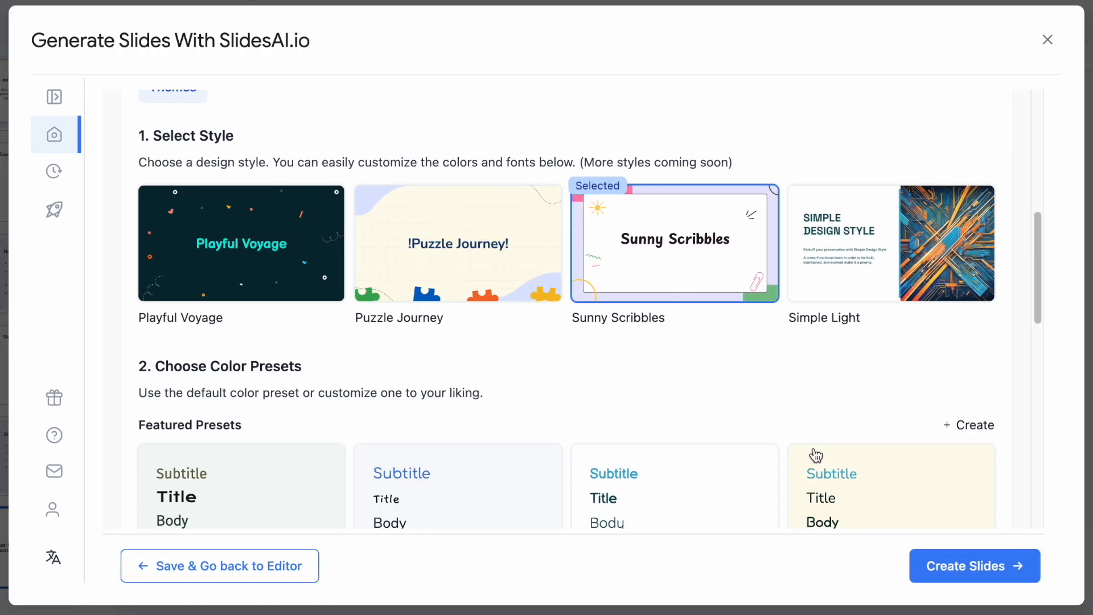
pyautogui.click(973, 565)
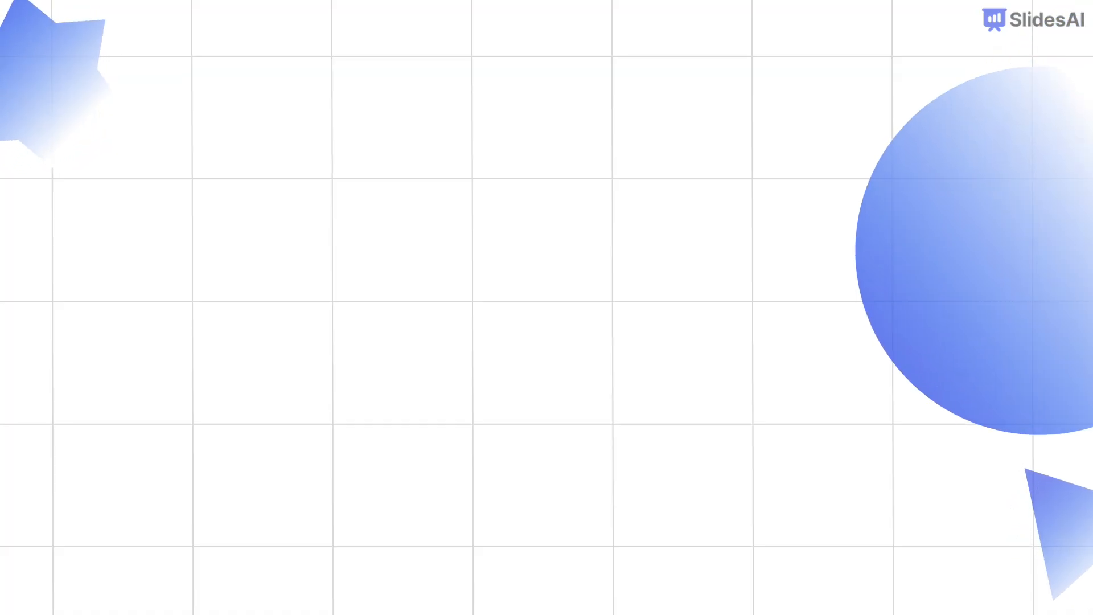